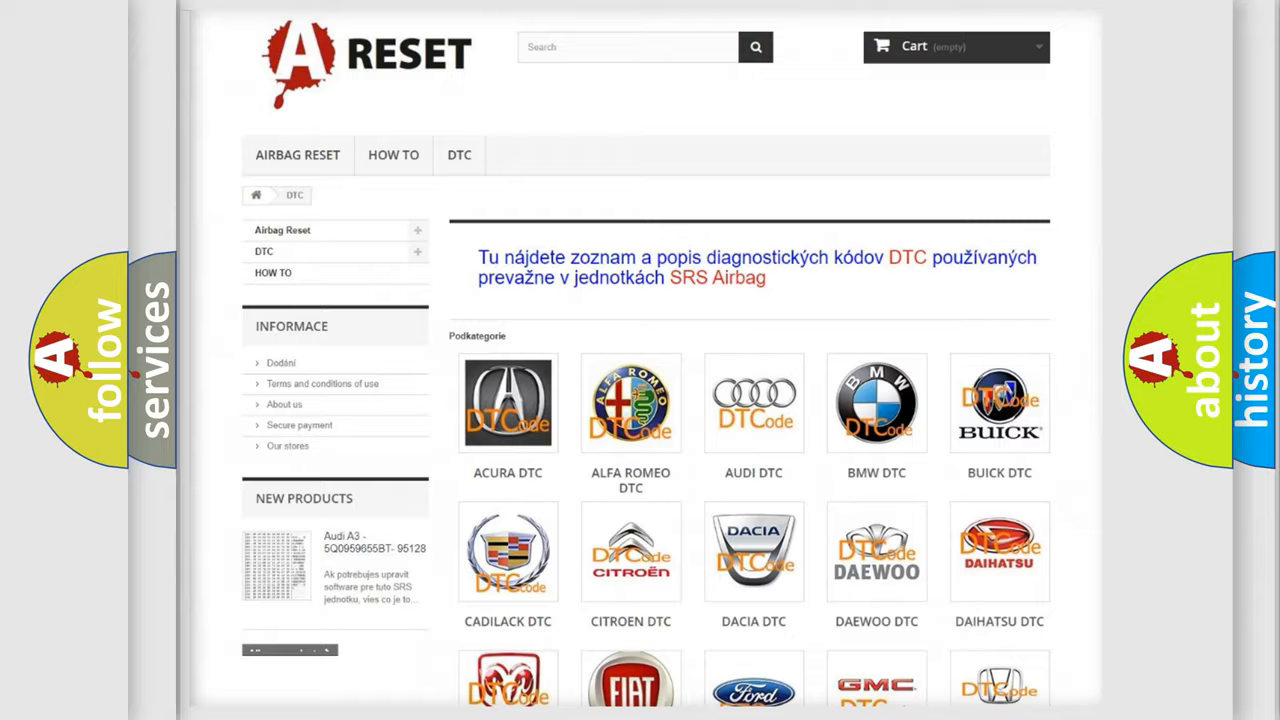
# Scroll down the DTC brand catalogue to locate the Jeep codes list.
pyautogui.scroll(-3)
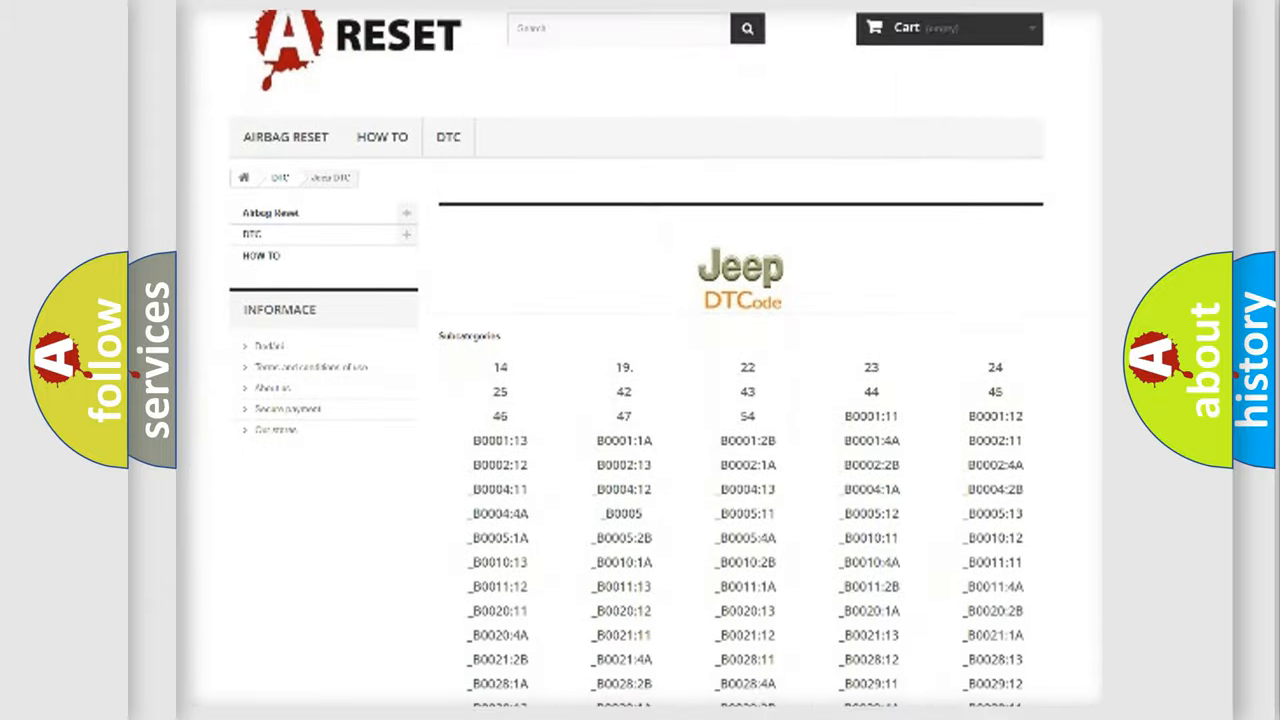
pyautogui.scroll(-3)
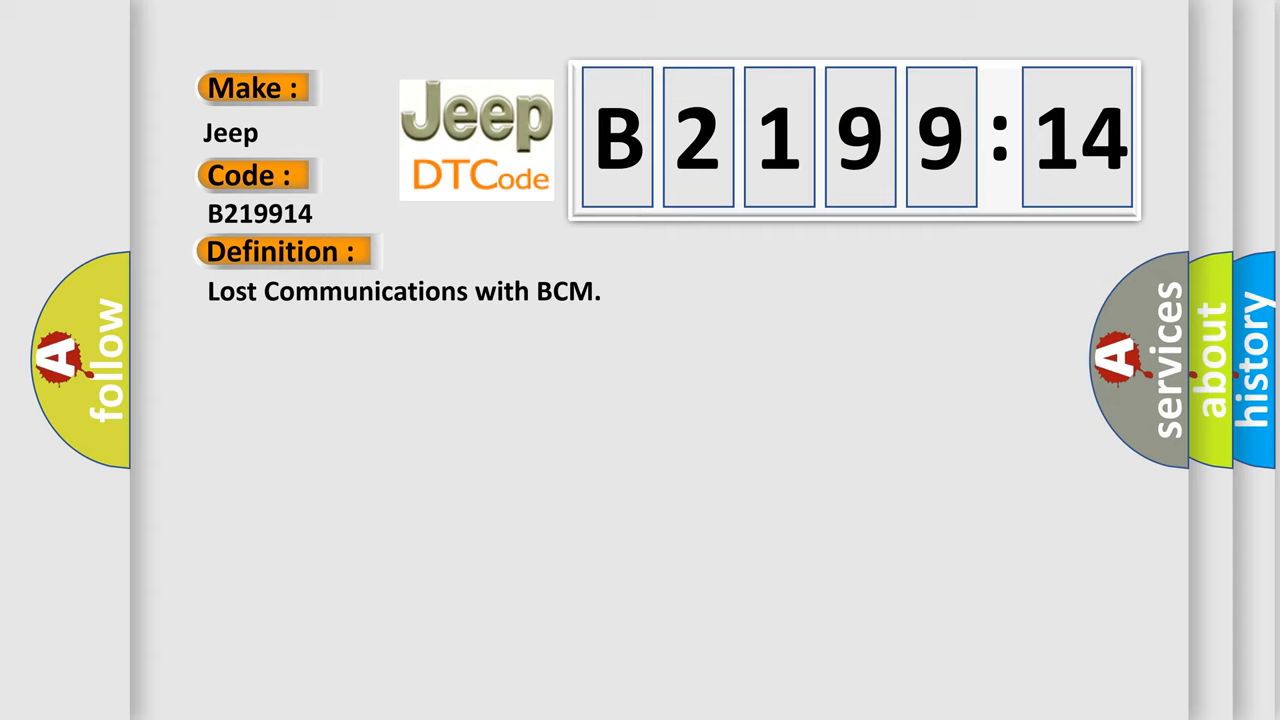
# Reveal the B2199:14 description of setting conditions, including the 9-16 volt range.
pyautogui.click(519, 251)
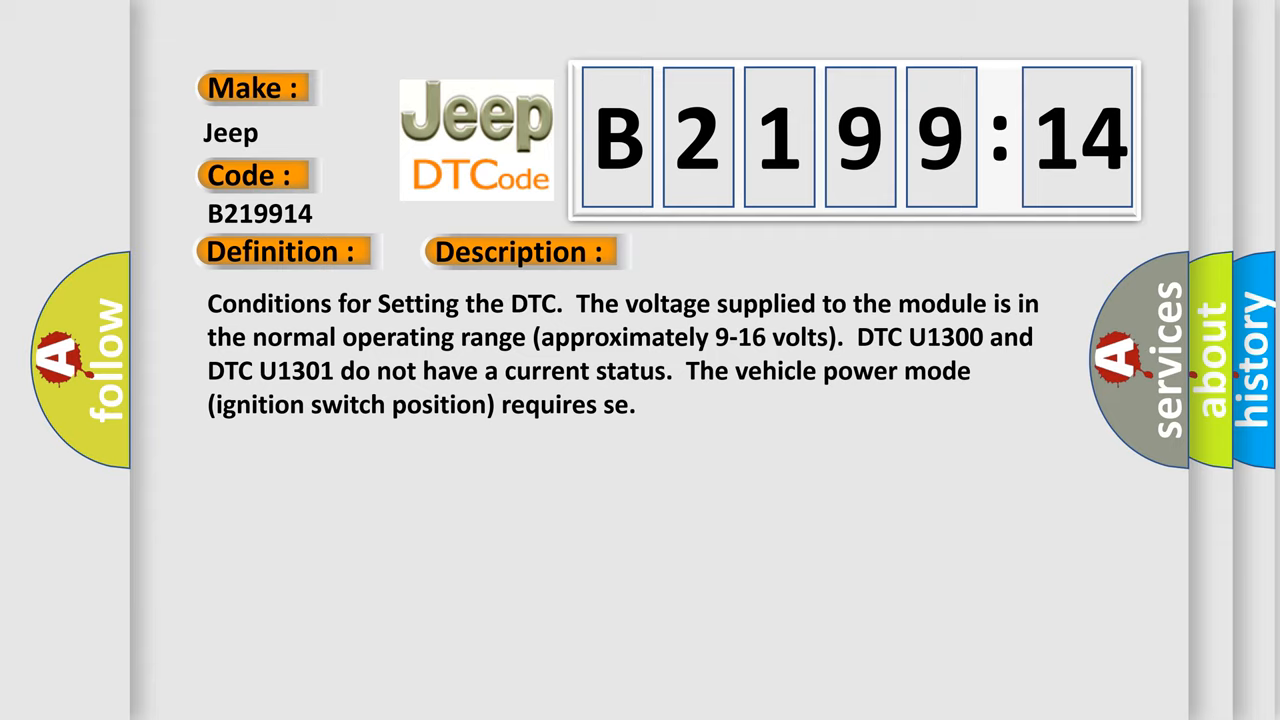